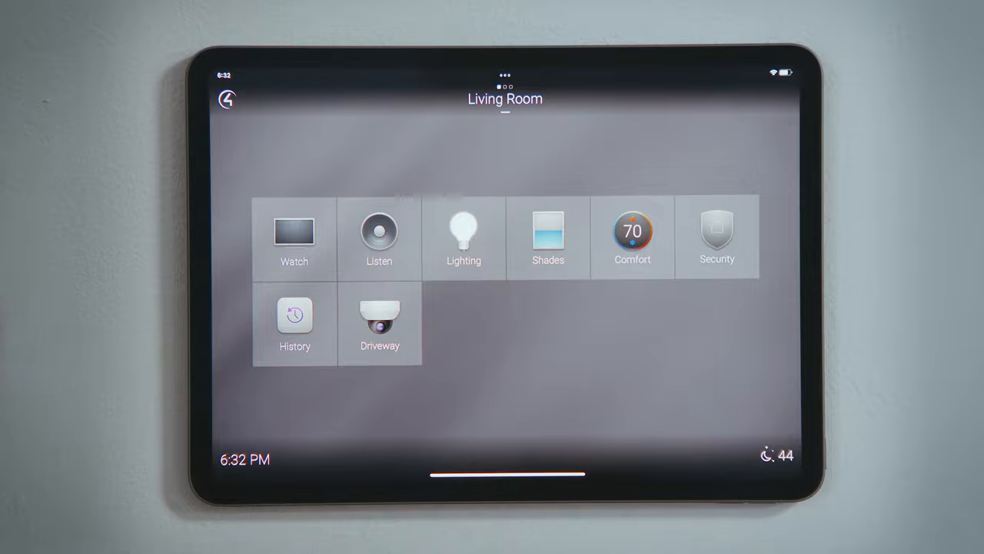
# Reach the Manage Music services list through the Living Room's Listen screen.
pyautogui.click(378, 315)
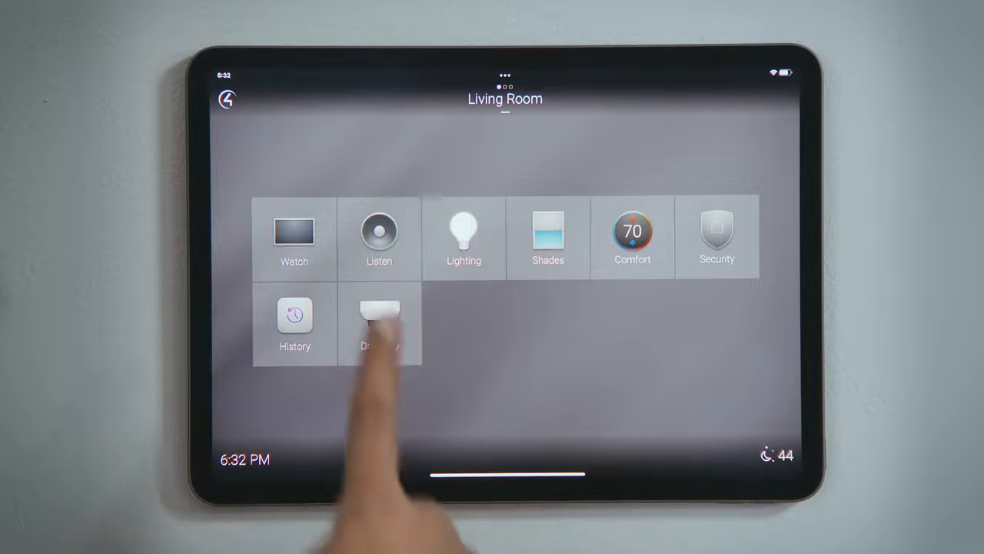
pyautogui.click(379, 238)
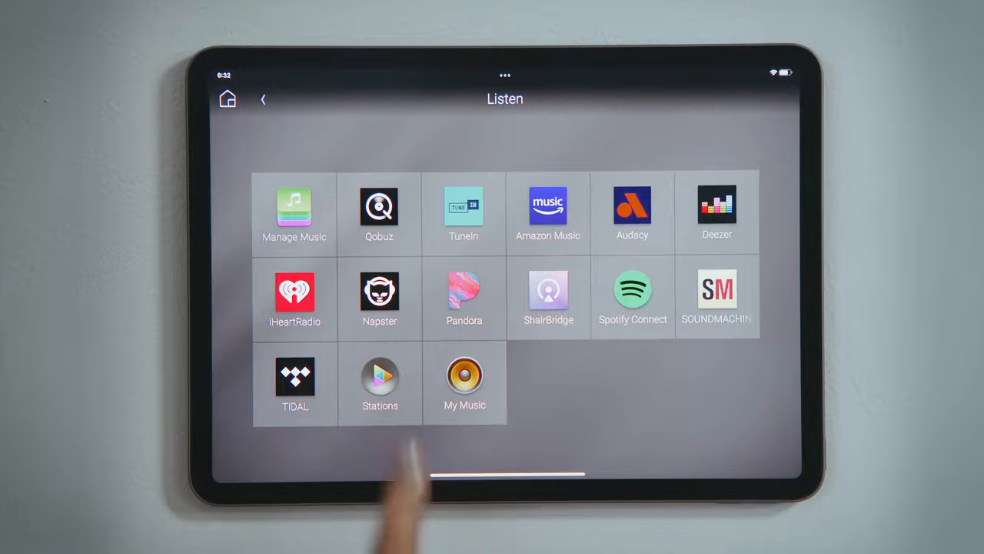
pyautogui.click(295, 208)
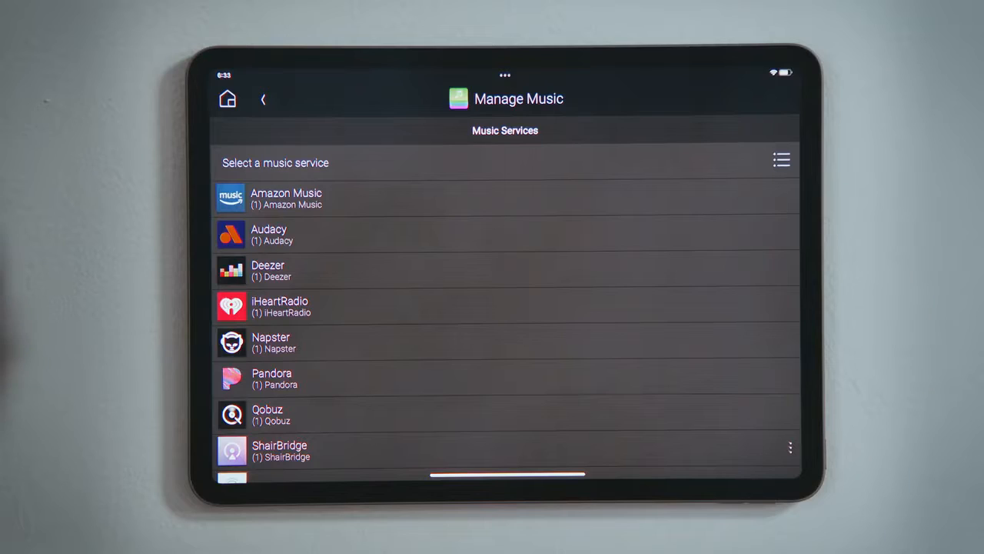
# Start adding a new SiriusXM service entry from a music service's Add New option.
pyautogui.click(492, 416)
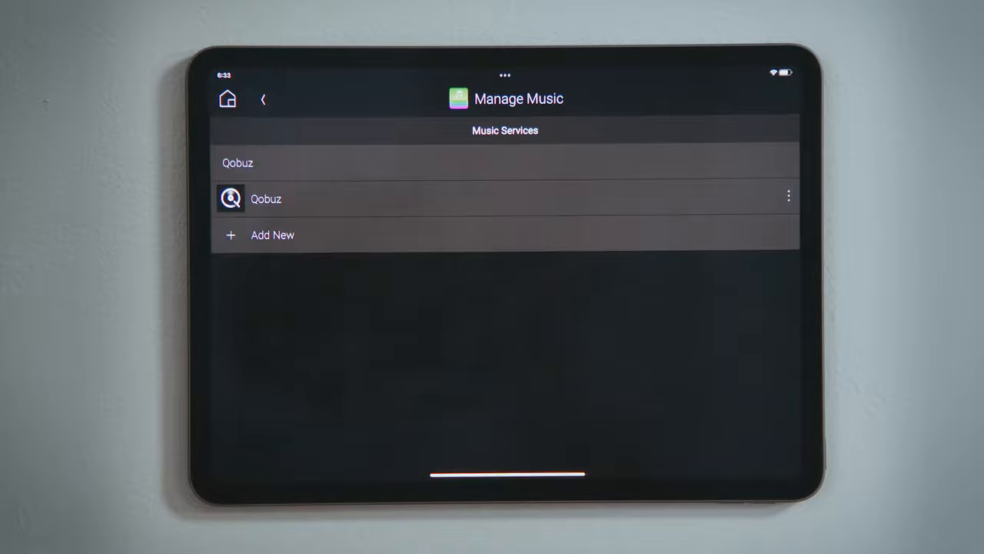
pyautogui.click(787, 195)
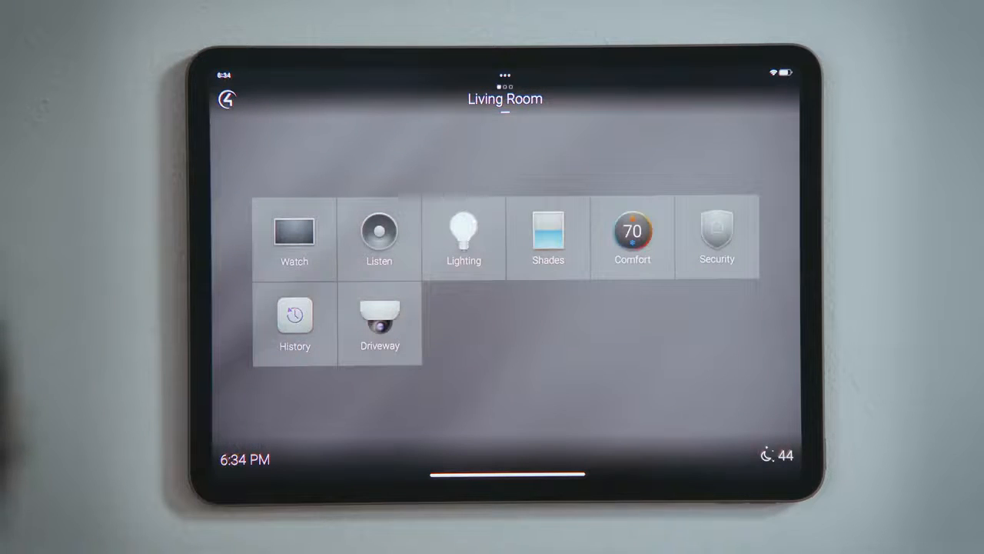
# Launch the SiriusXM service from the Living Room's Listen screen.
pyautogui.click(378, 231)
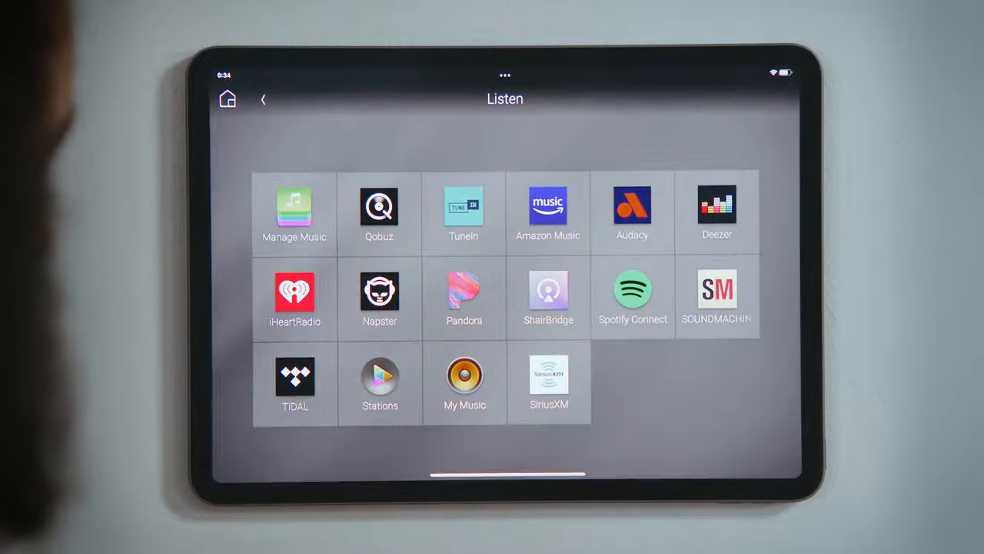
pyautogui.click(547, 377)
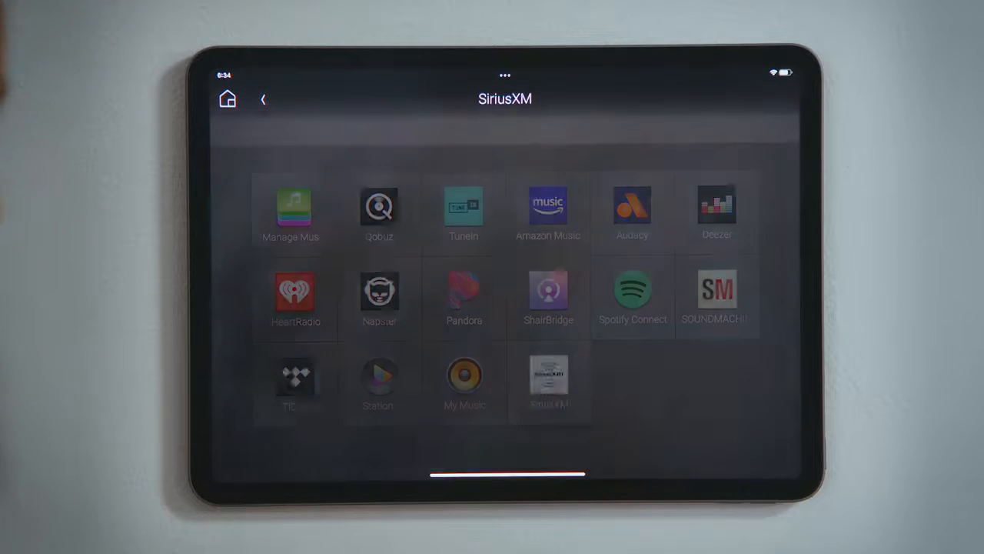
pyautogui.click(548, 377)
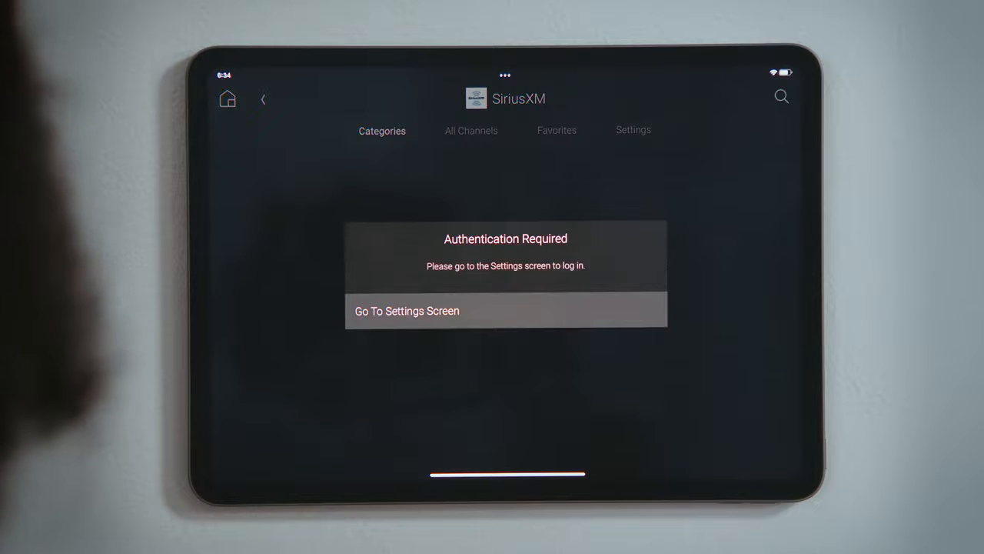
# Log in to the SiriusXM account from its settings screen so channel categories appear.
pyautogui.click(406, 311)
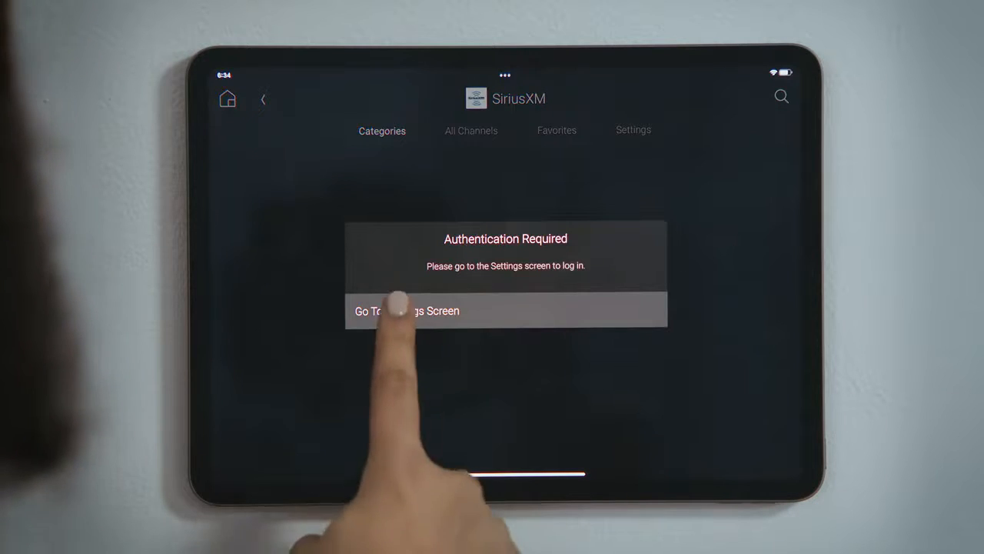
pyautogui.click(406, 310)
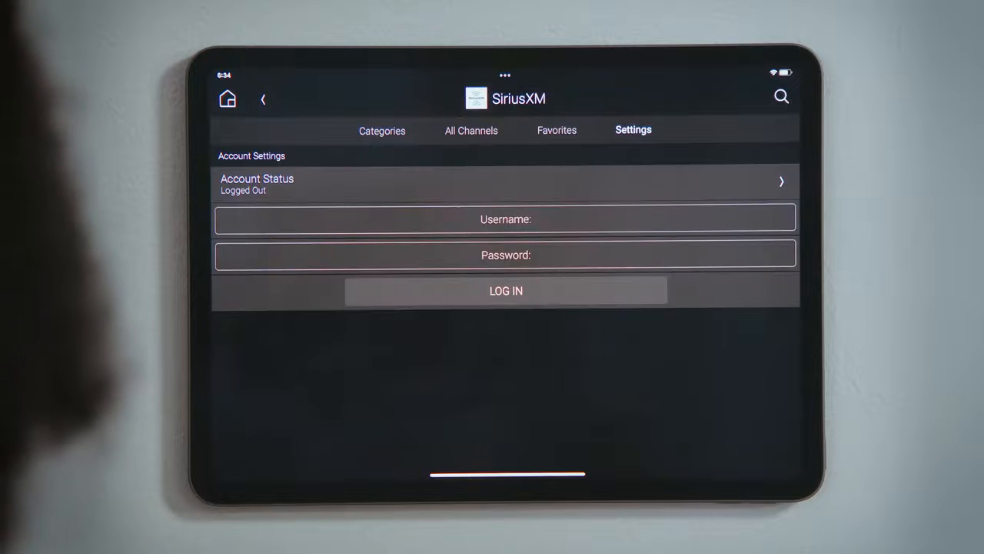
pyautogui.click(506, 218)
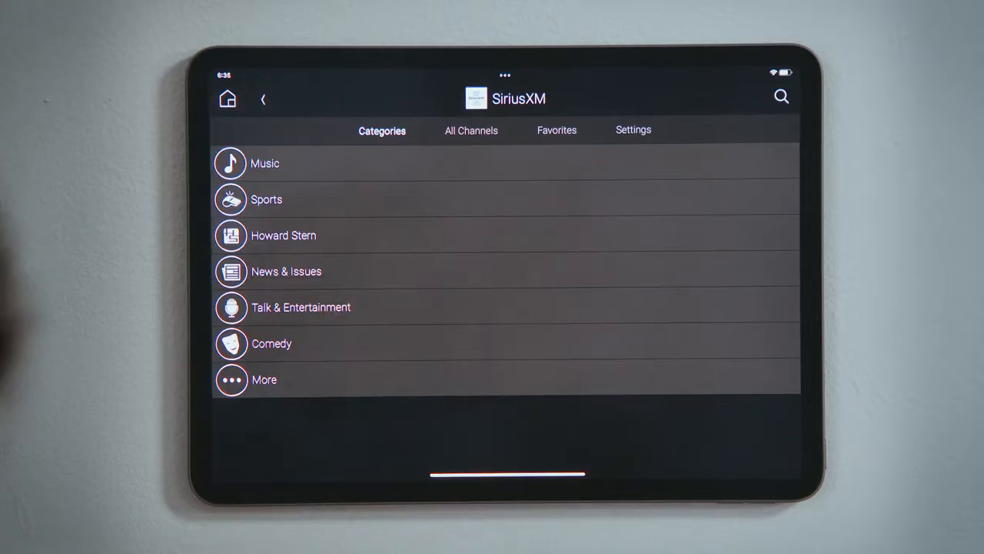
# Favorite channel 2 - SiriusXM Hits 1 from the Music category to the room.
pyautogui.click(265, 163)
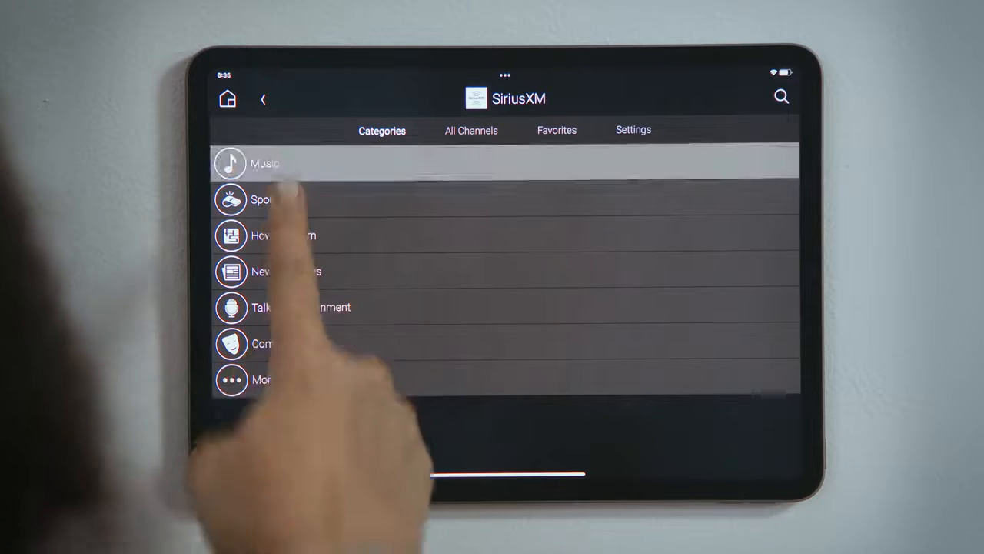
pyautogui.click(264, 163)
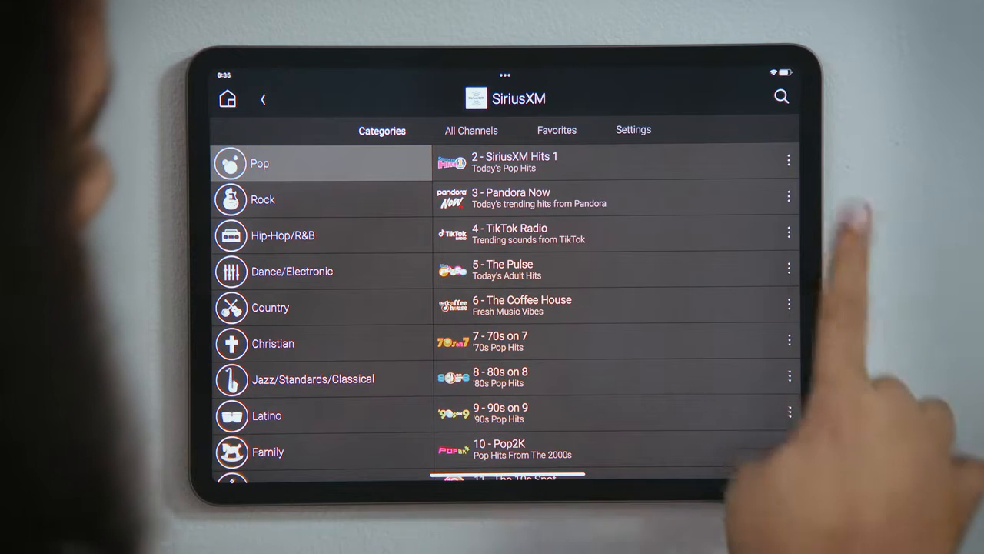
pyautogui.click(787, 160)
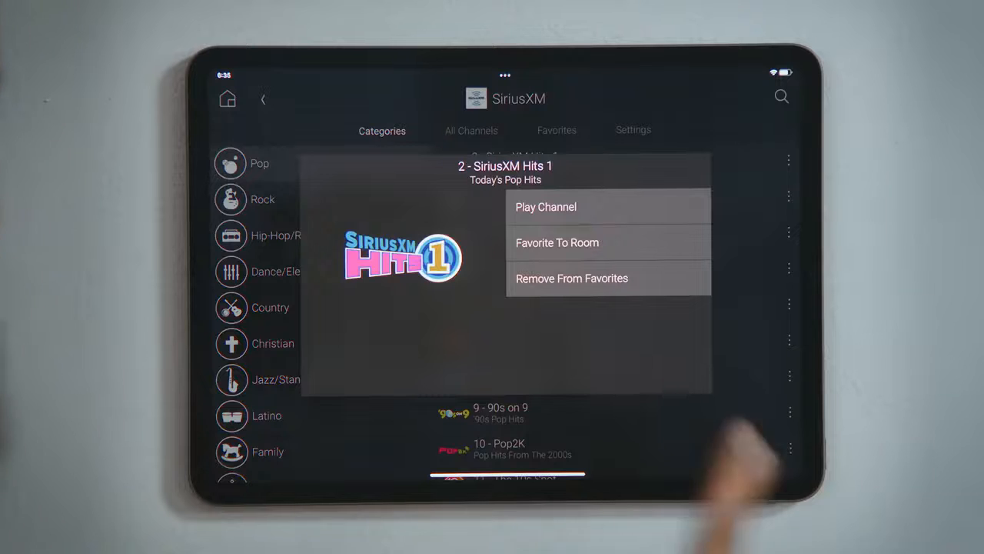
pyautogui.click(557, 243)
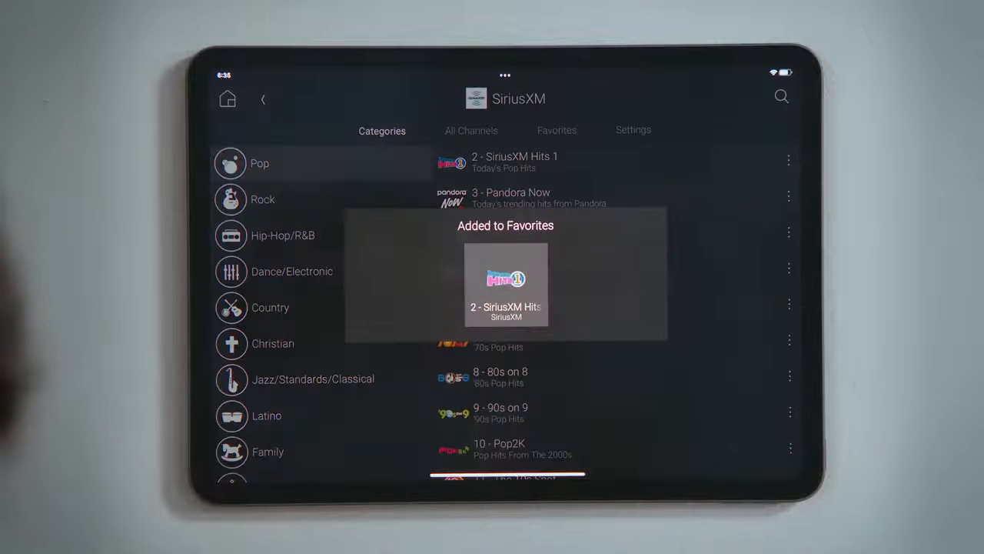